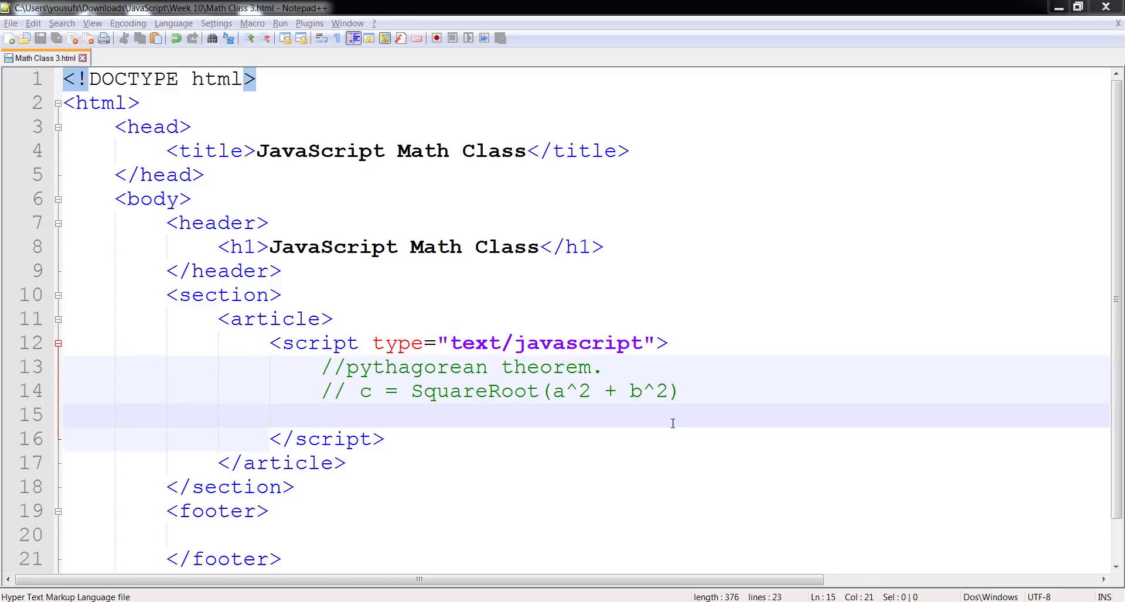
mouse_move(599, 411)
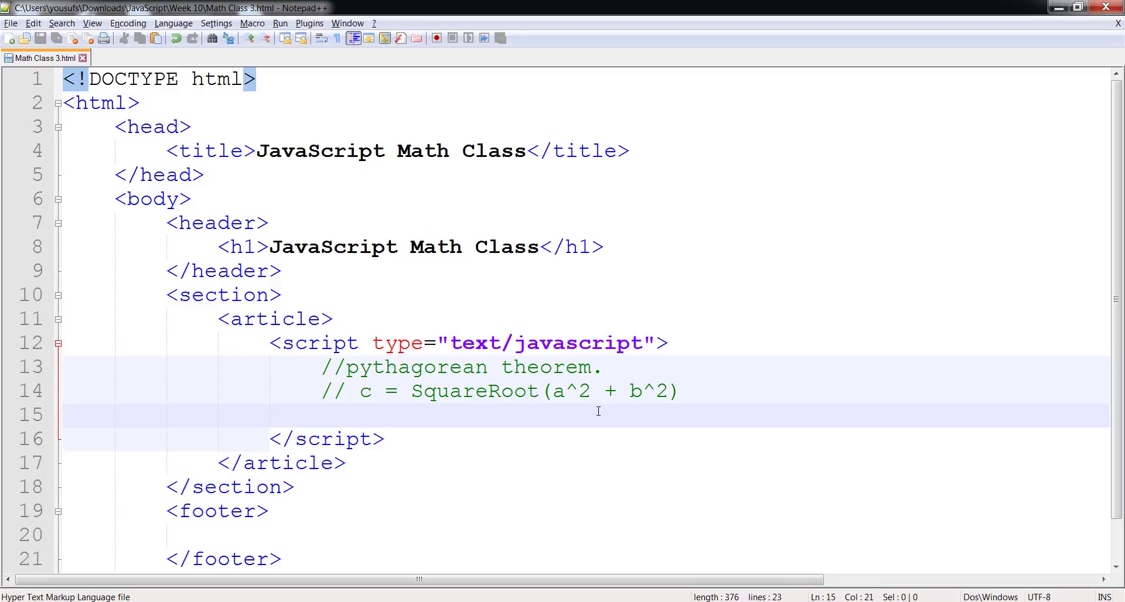
Declare var a, b, c; then assign a = 10 and b = 12 in the script block.
type("var a, b")
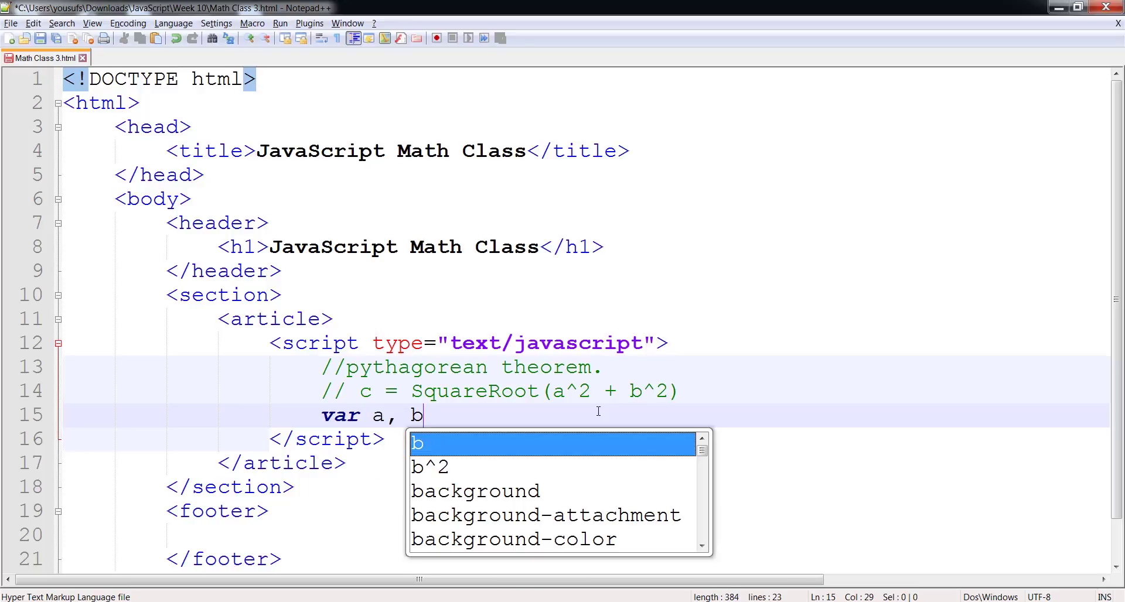
type(", c;")
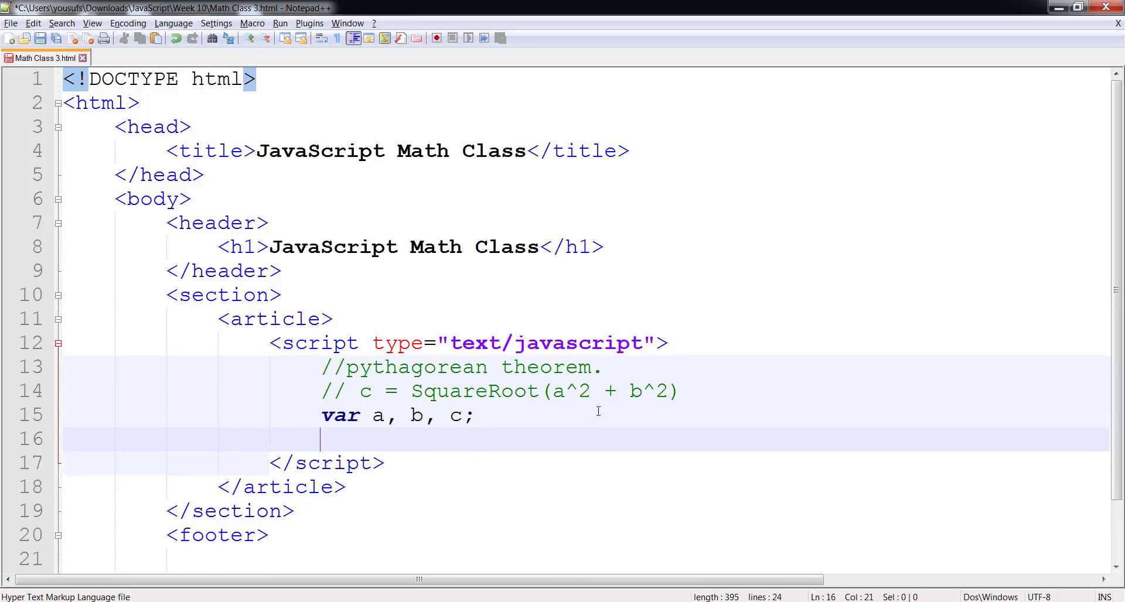
scroll("down", 3)
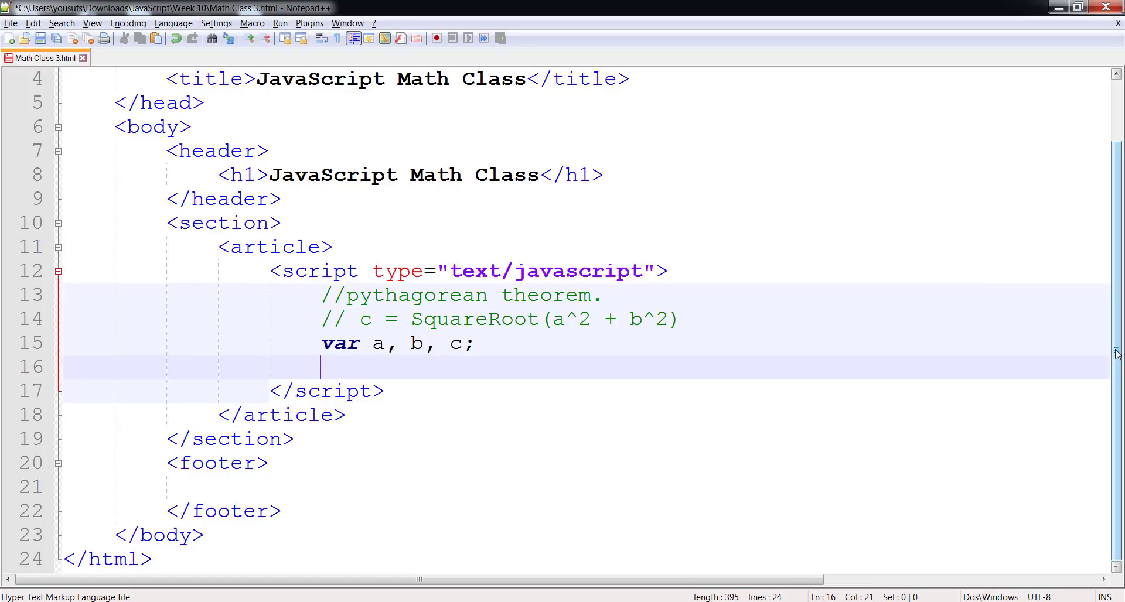
type("a=")
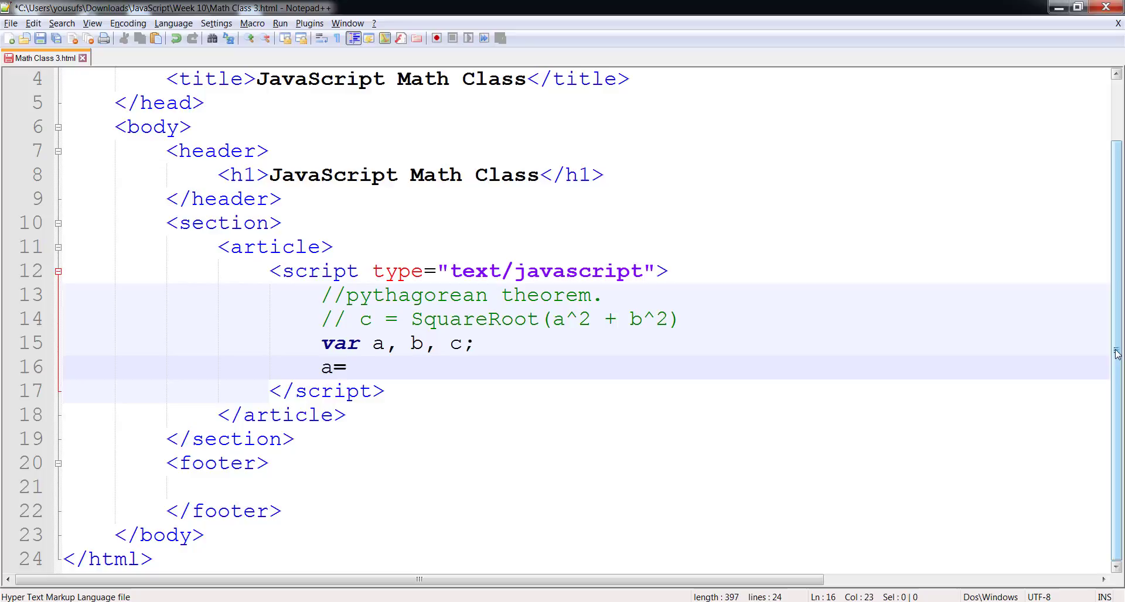
type("10;")
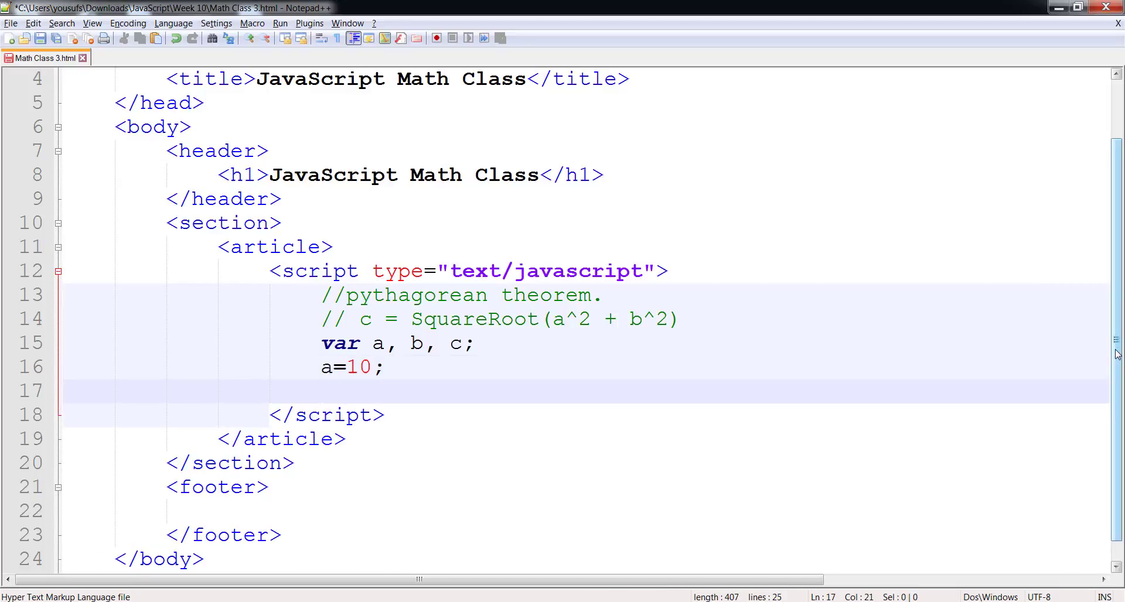
type("b = 12;")
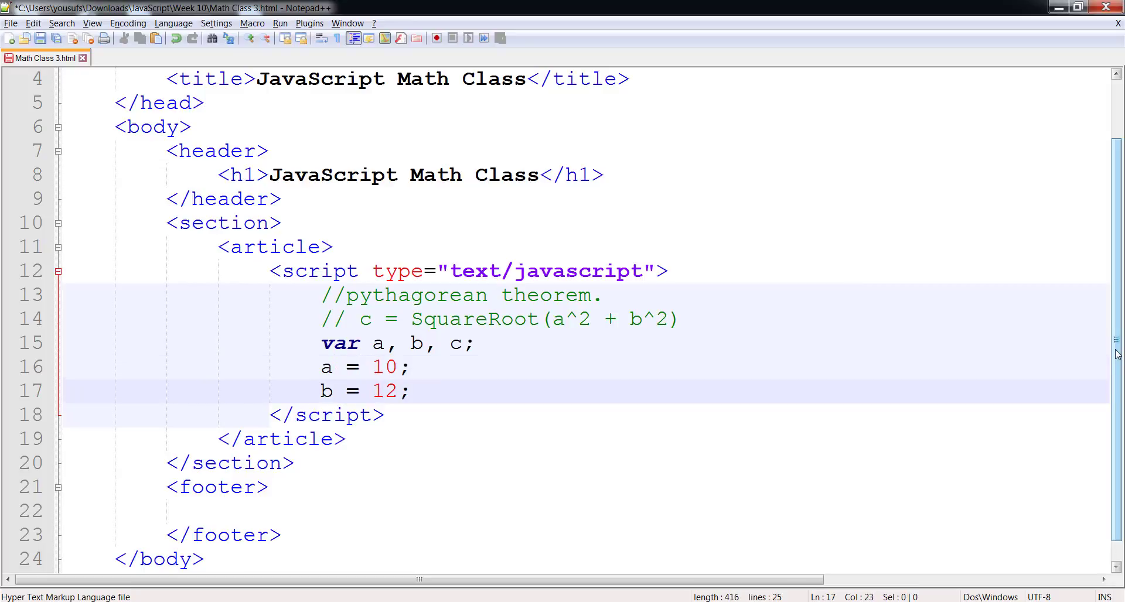
Begin the hypotenuse line as c = Math.sqrt(Math.pow(a,2)) with its closing semicolon.
type("c")
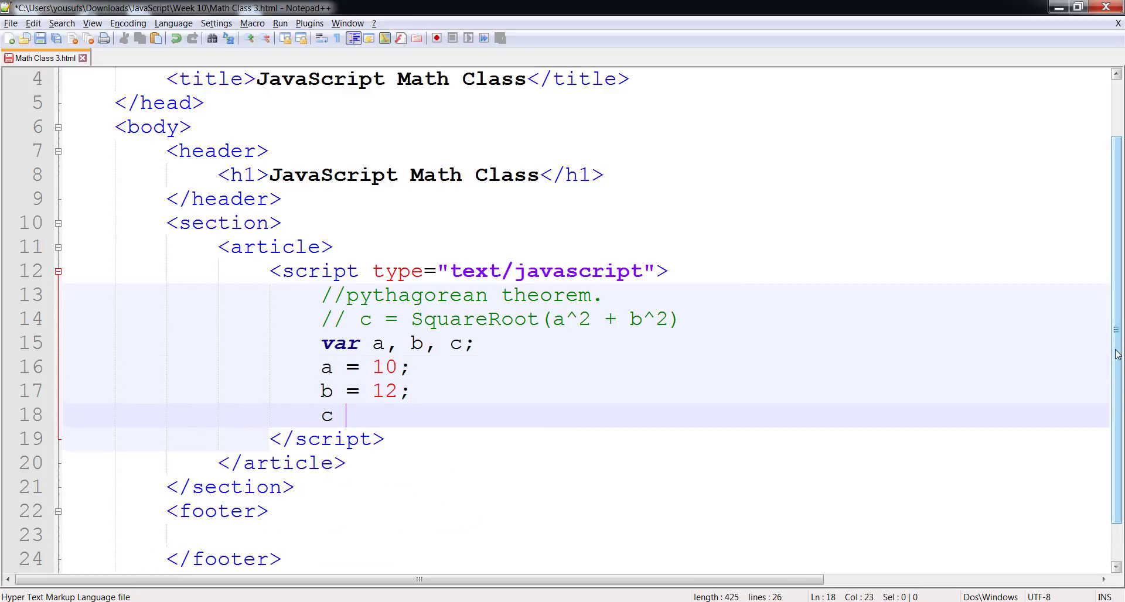
type("= Ma")
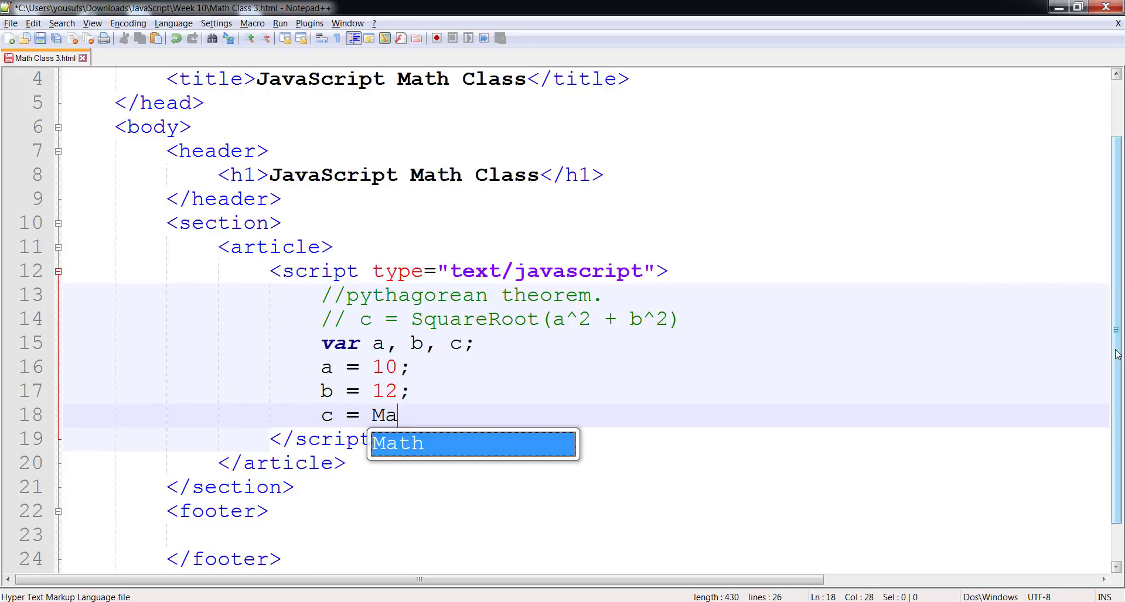
type(".sqrt(")
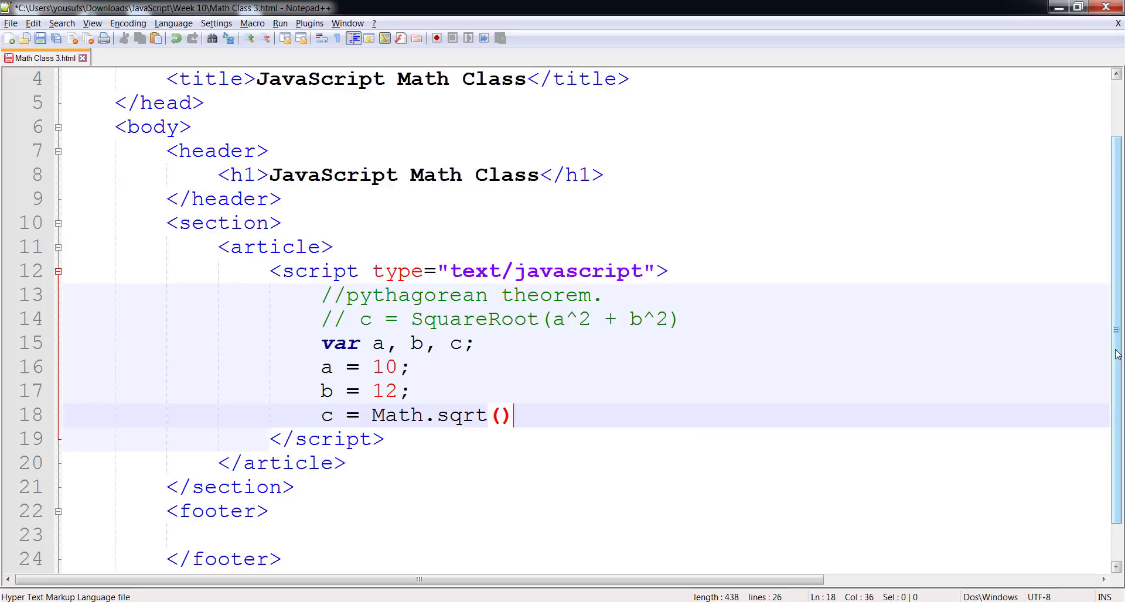
type(";")
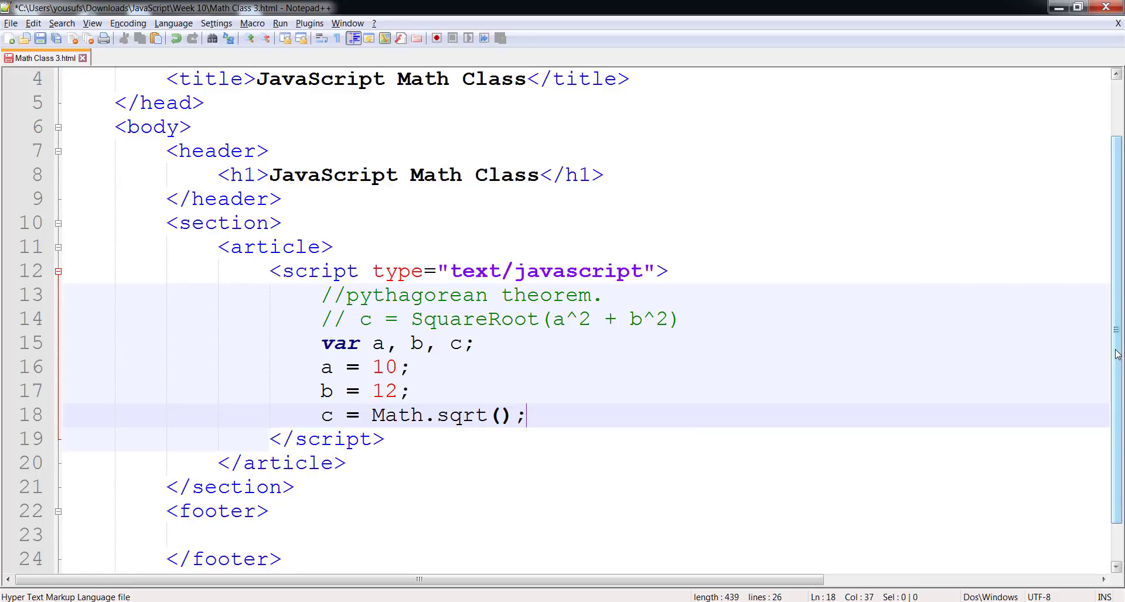
type("Math.")
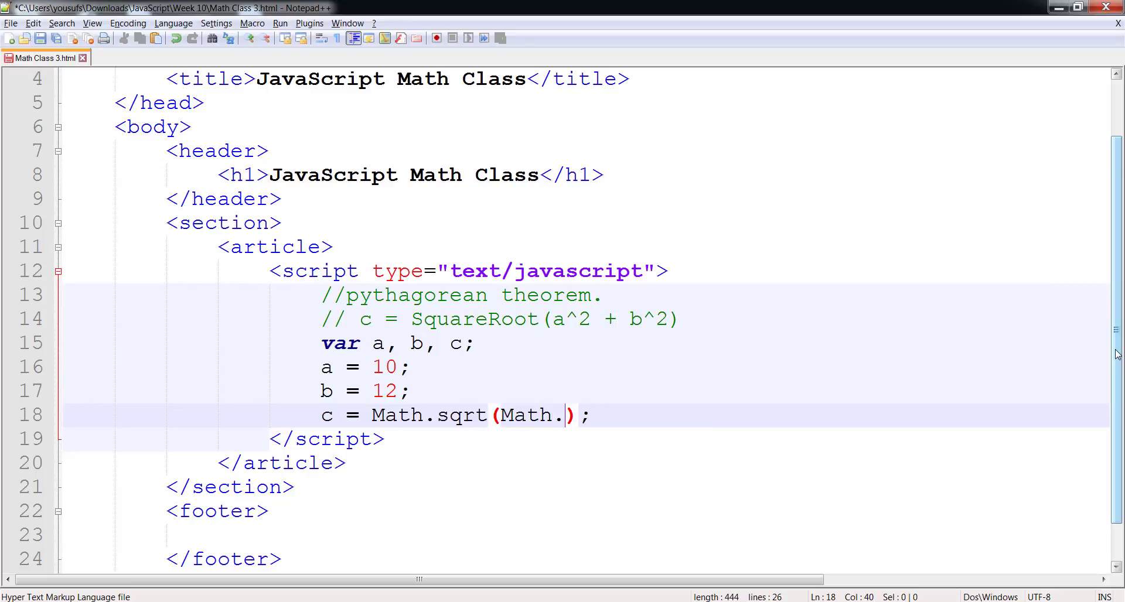
type("pow()")
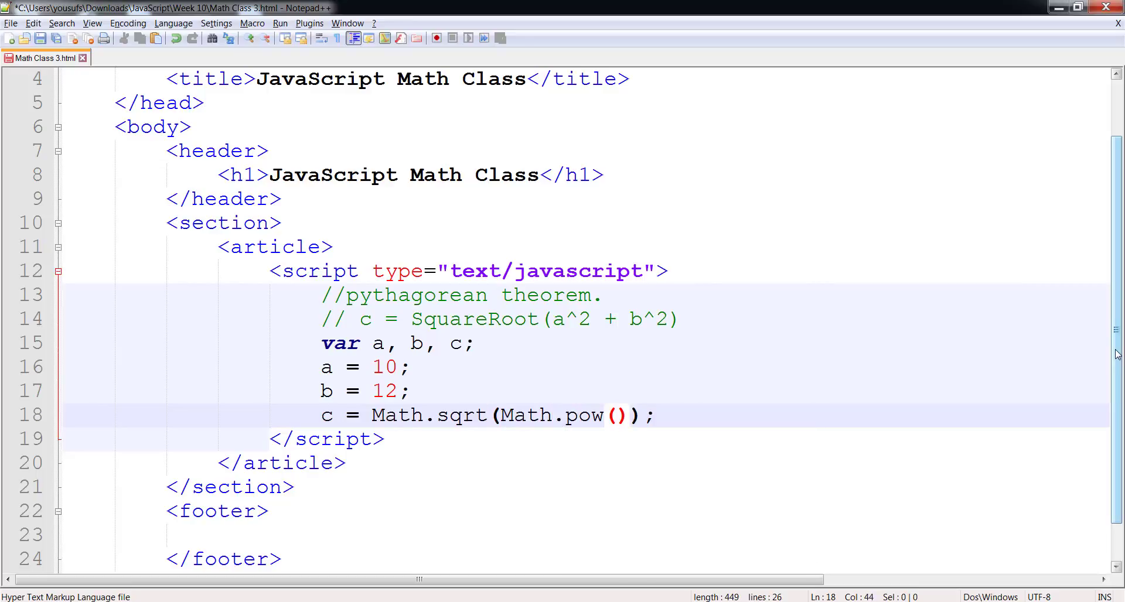
type("a,2")
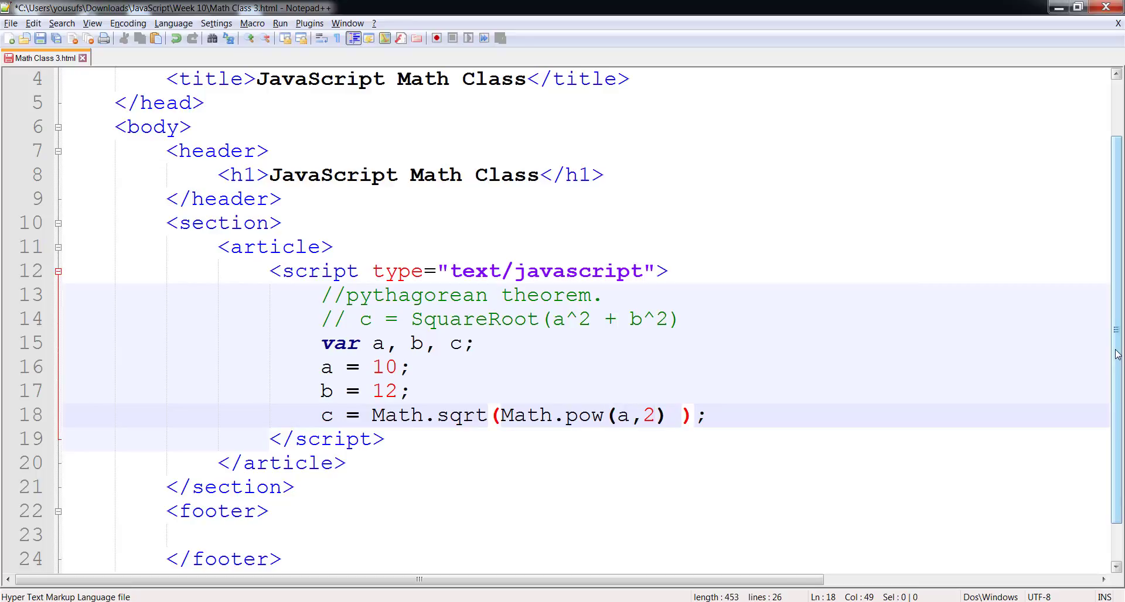
Complete it as c = Math.sqrt(Math.pow(a,2) + Math.pow(b,2));.
type("+")
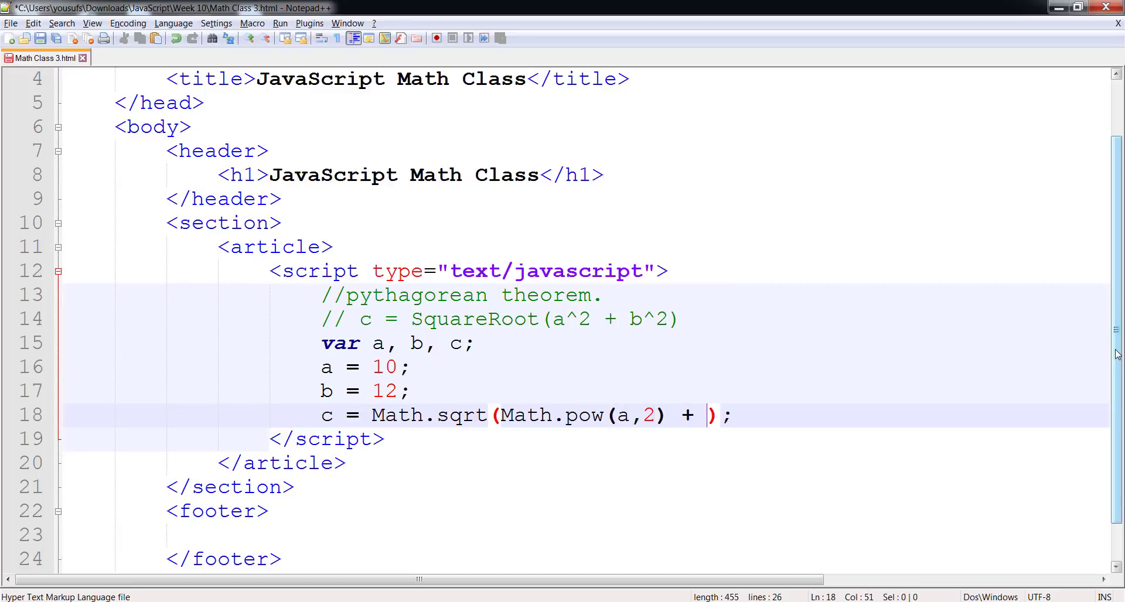
type("Math.pow")
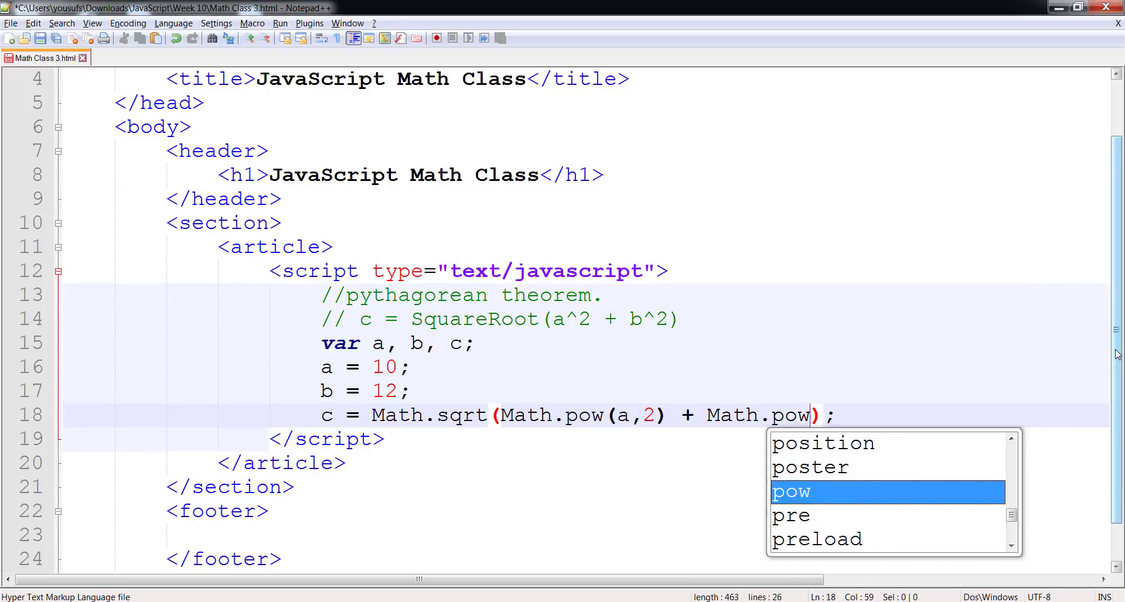
type("b")
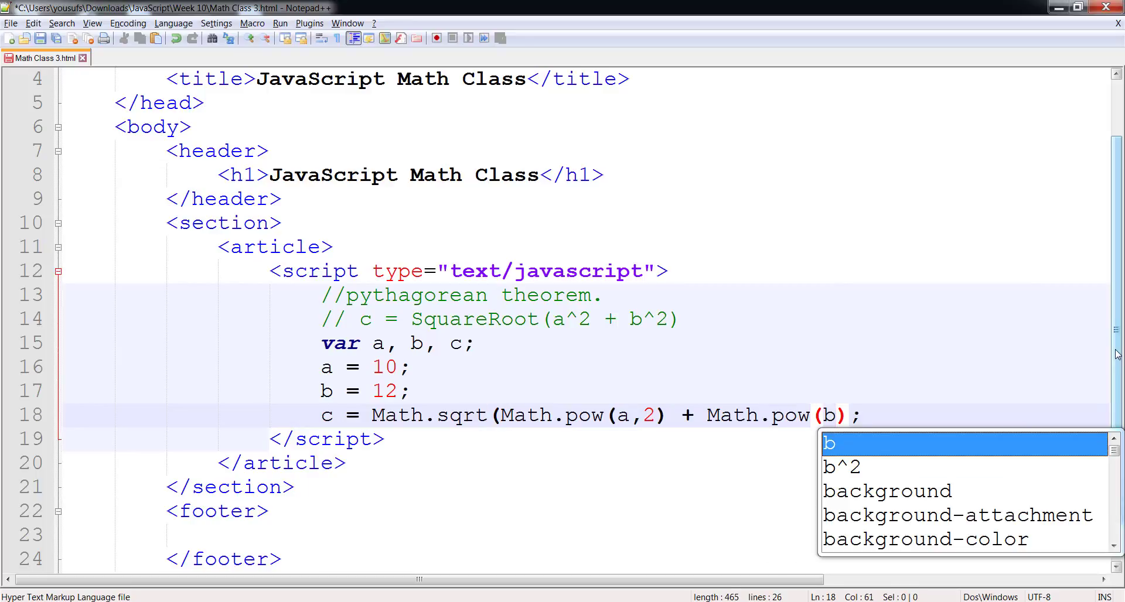
type(",2))")
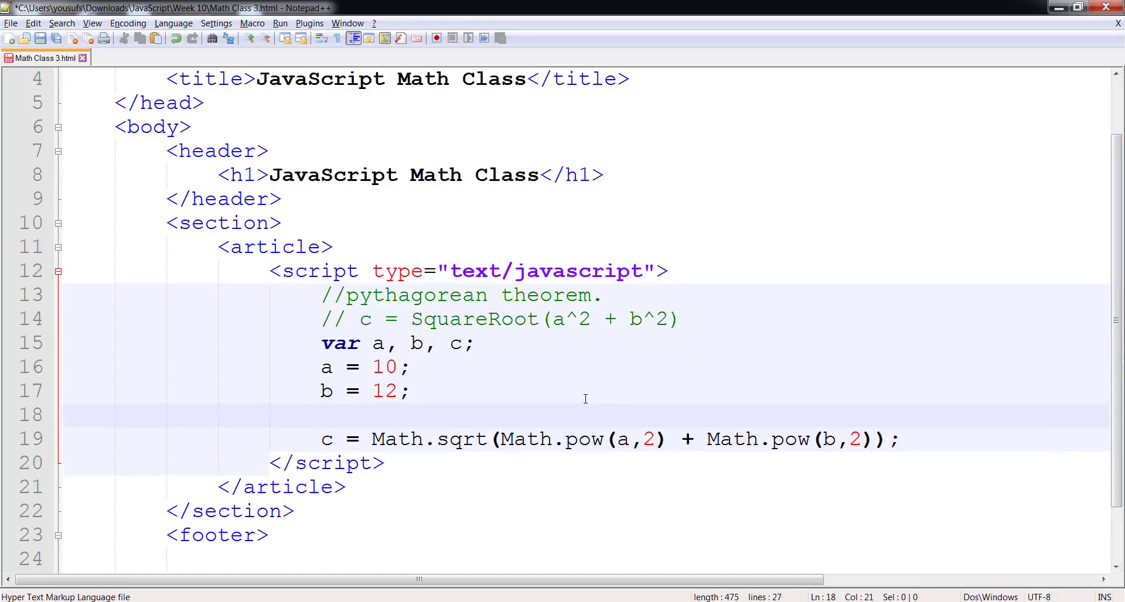
Write the comment // c = SquareRoot( a^2 + b^2 ) spaced to align over the Math.pow terms.
type("//")
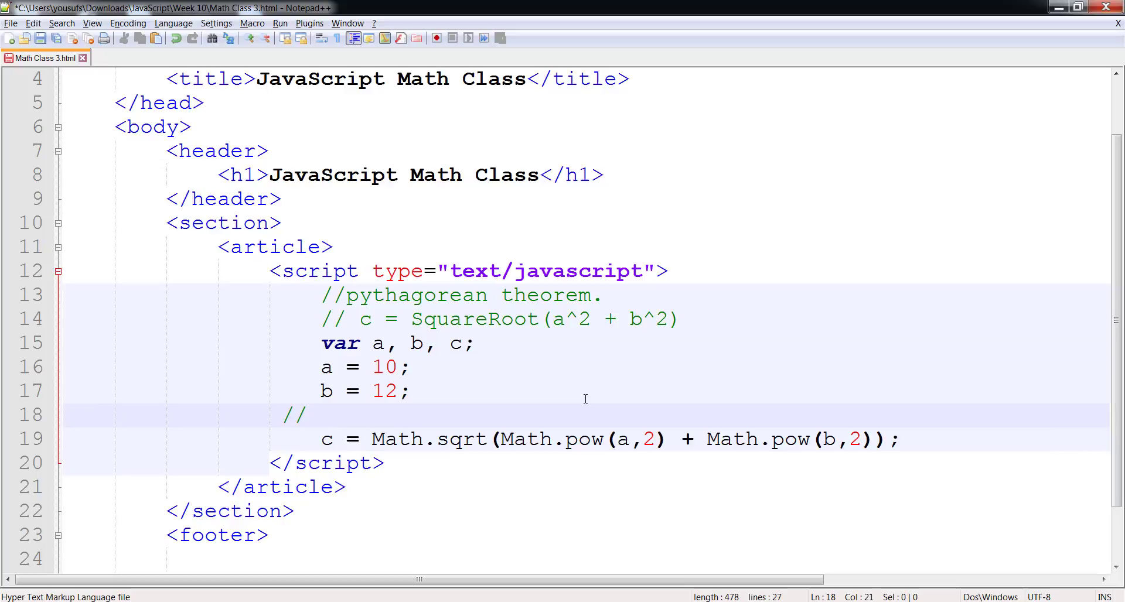
type("c =")
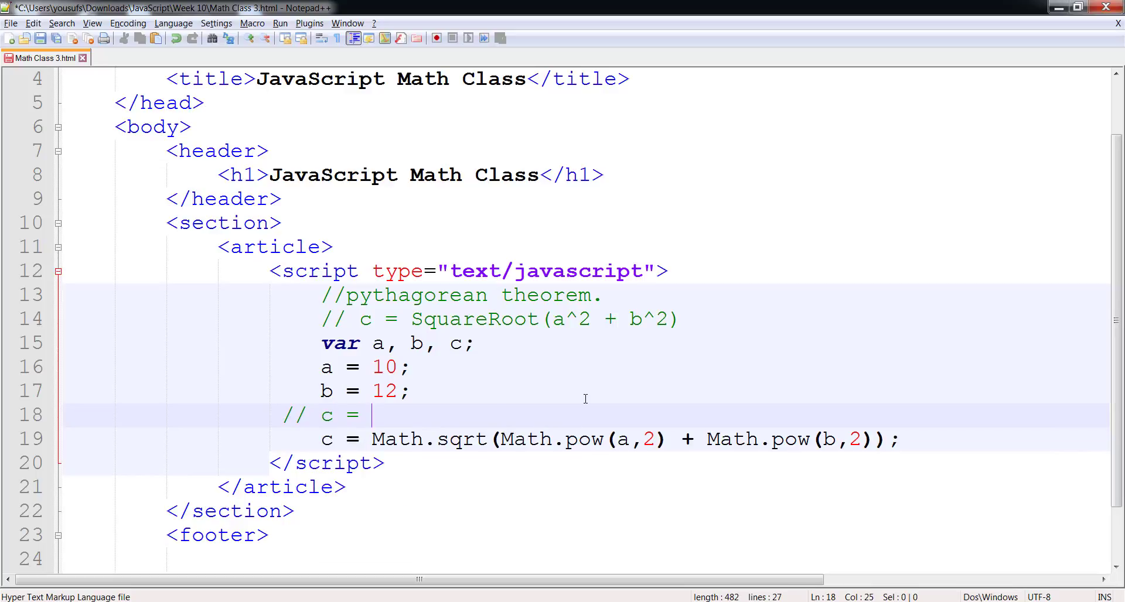
type("SquareRoot")
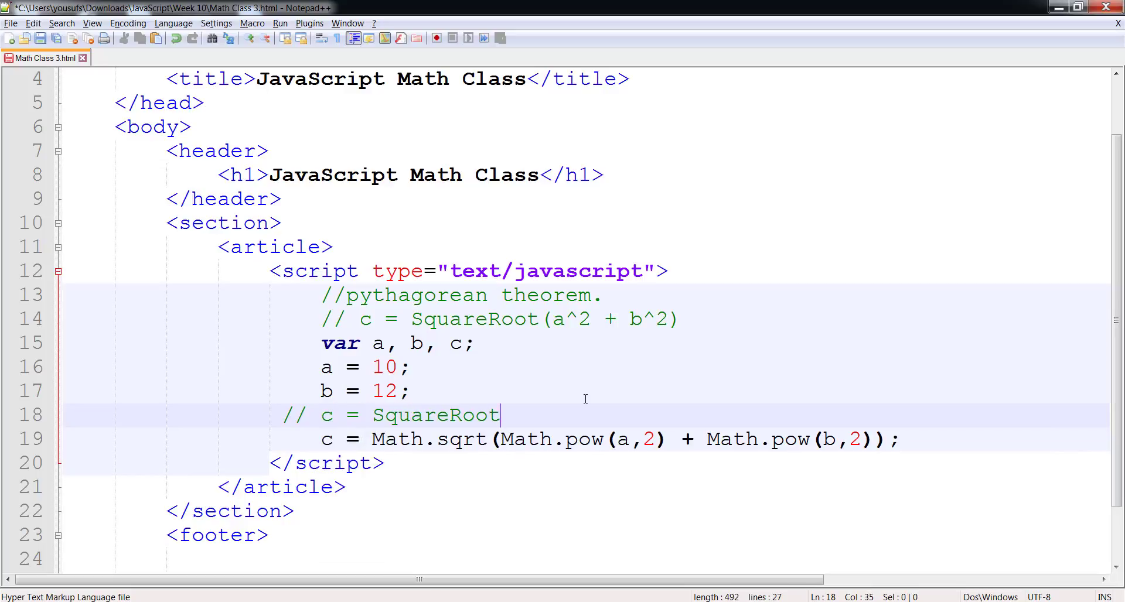
type("( )")
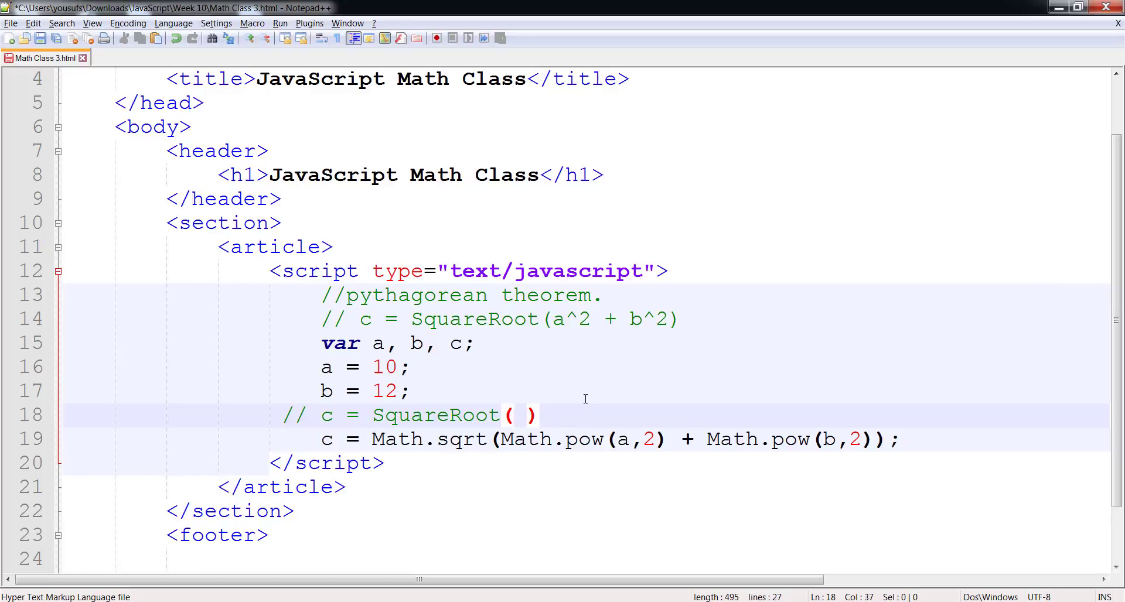
type("a")
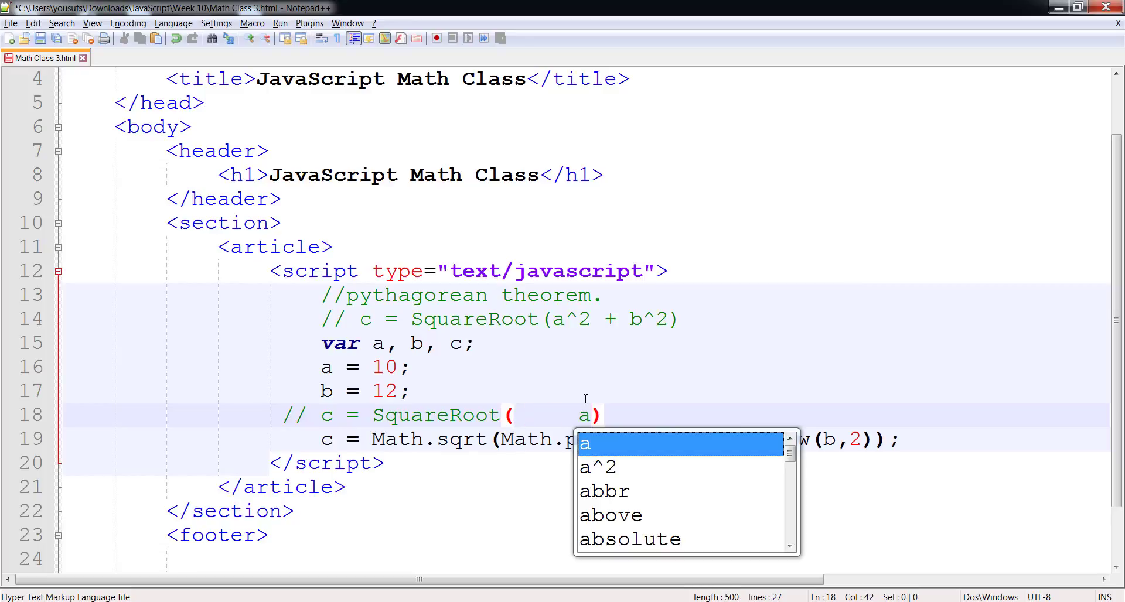
type("^2     +")
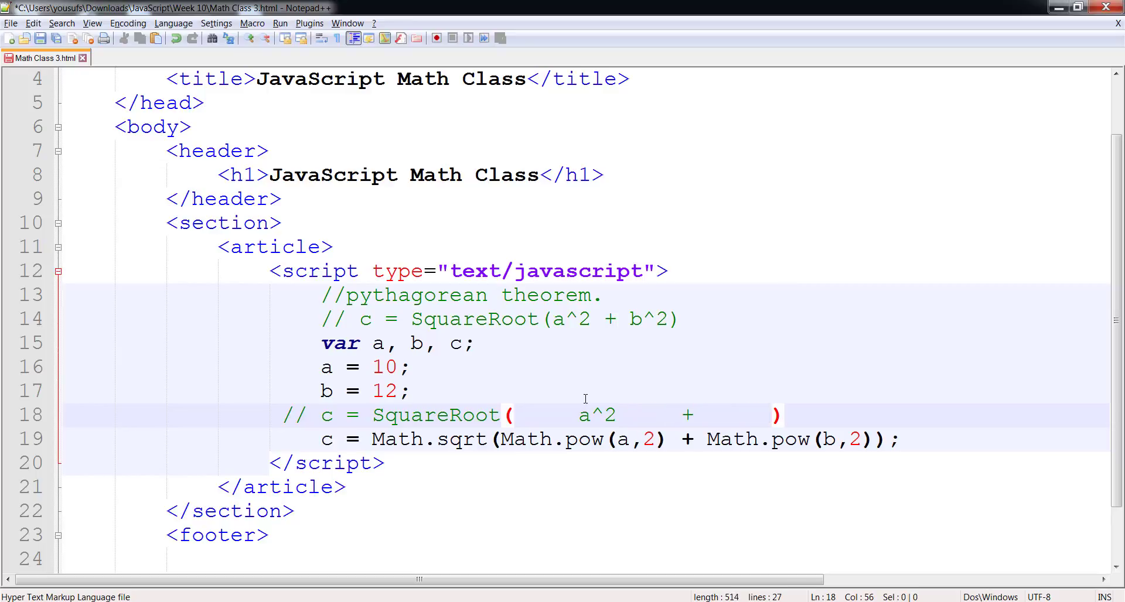
type("b")
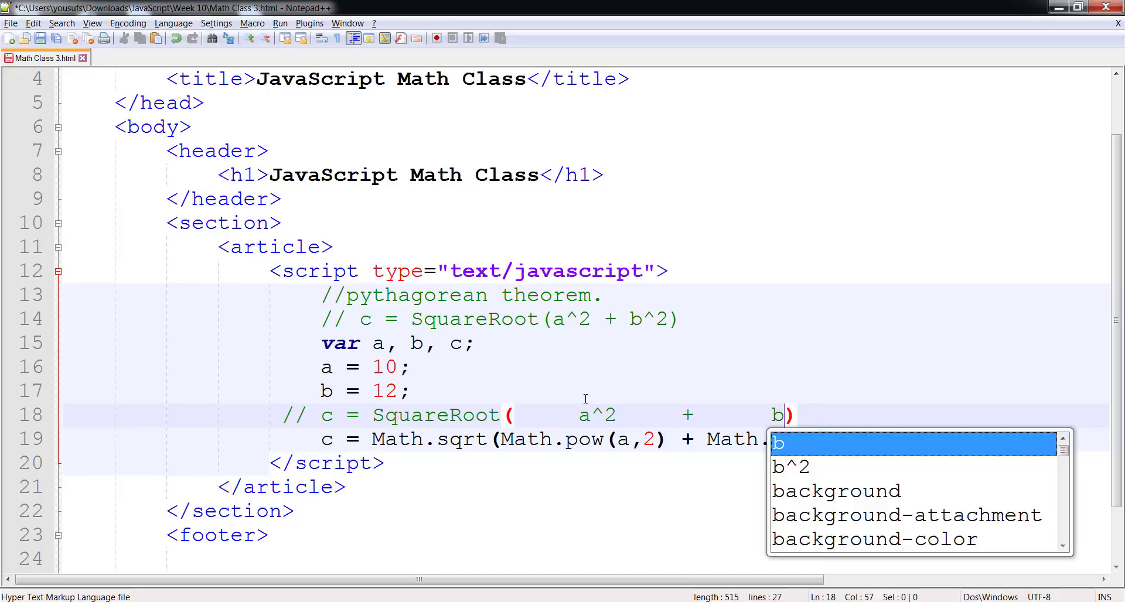
type("^2")
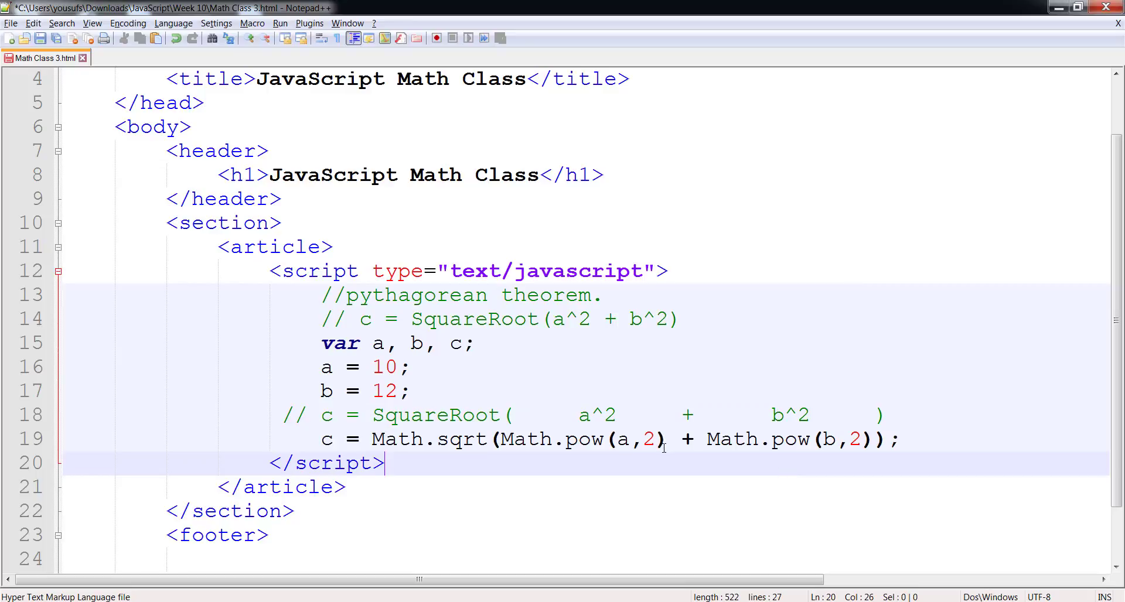
mouse_move(777, 476)
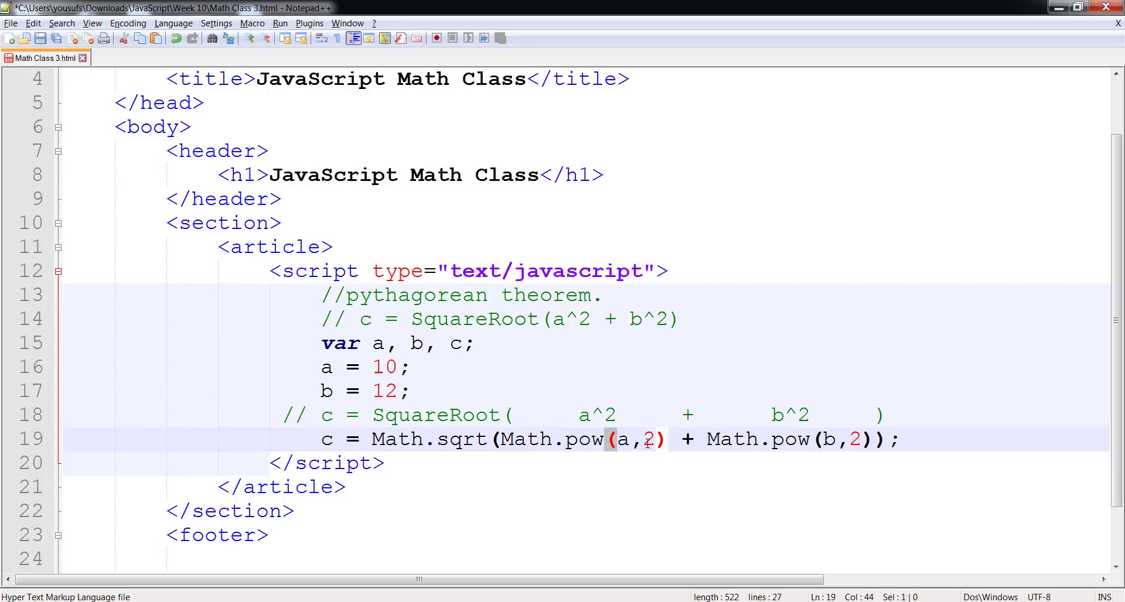
Add document.write("Hypotenuse: " + c); to output the result on the page.
type("document")
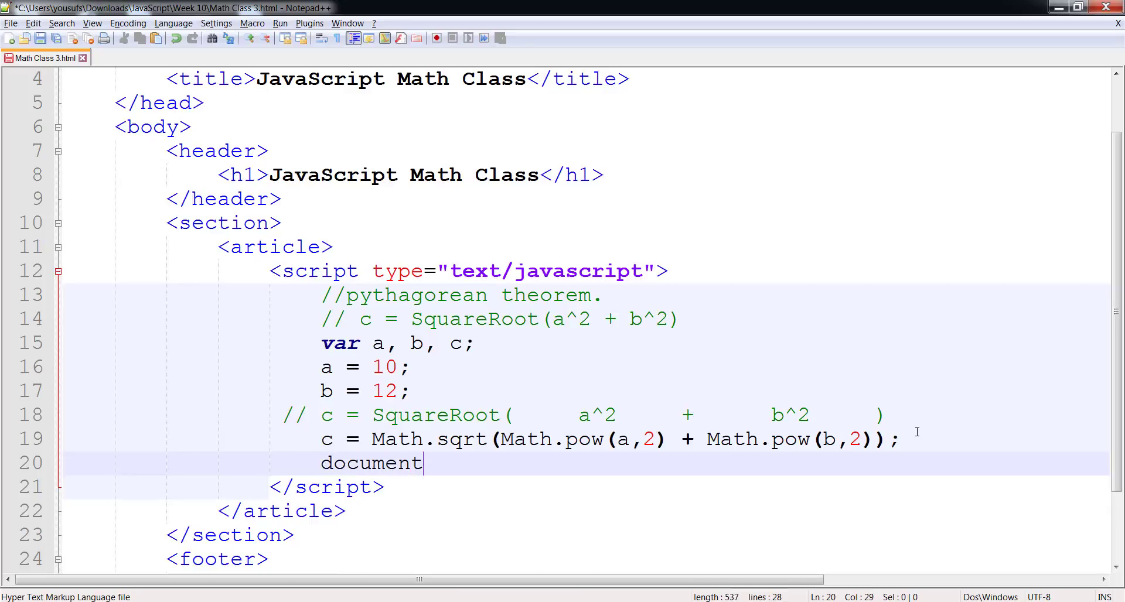
type(".write()")
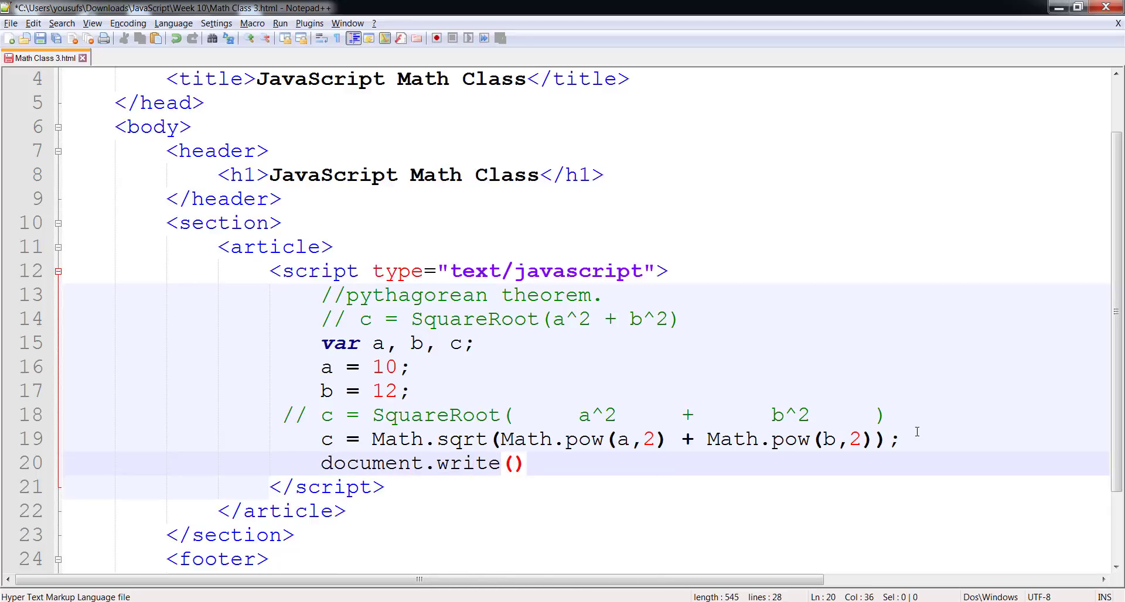
type("\"Hyporte\"")
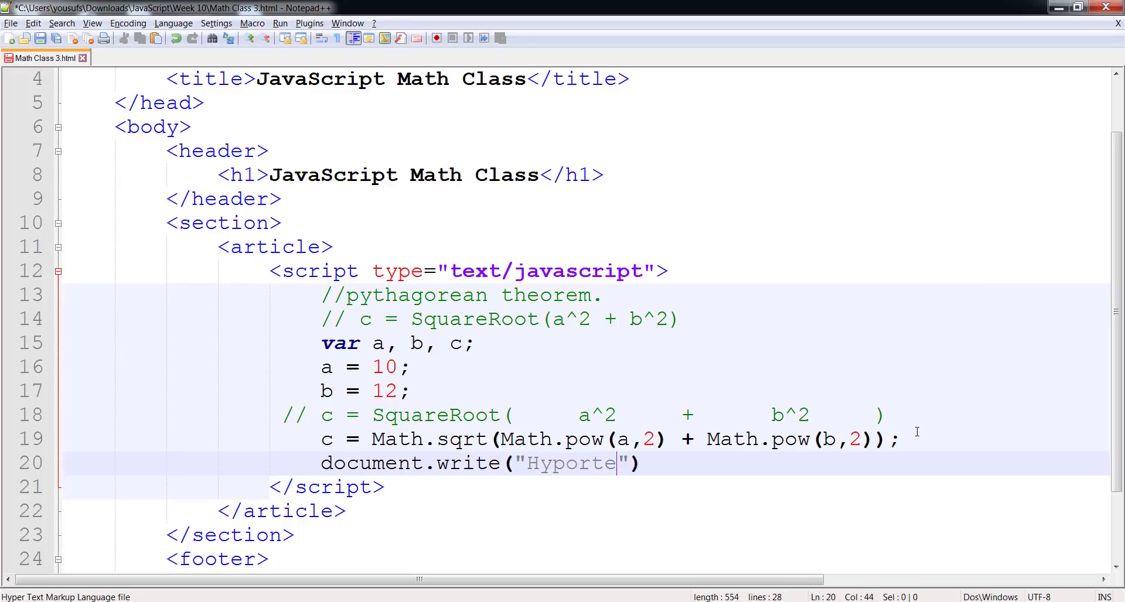
type("nuse")
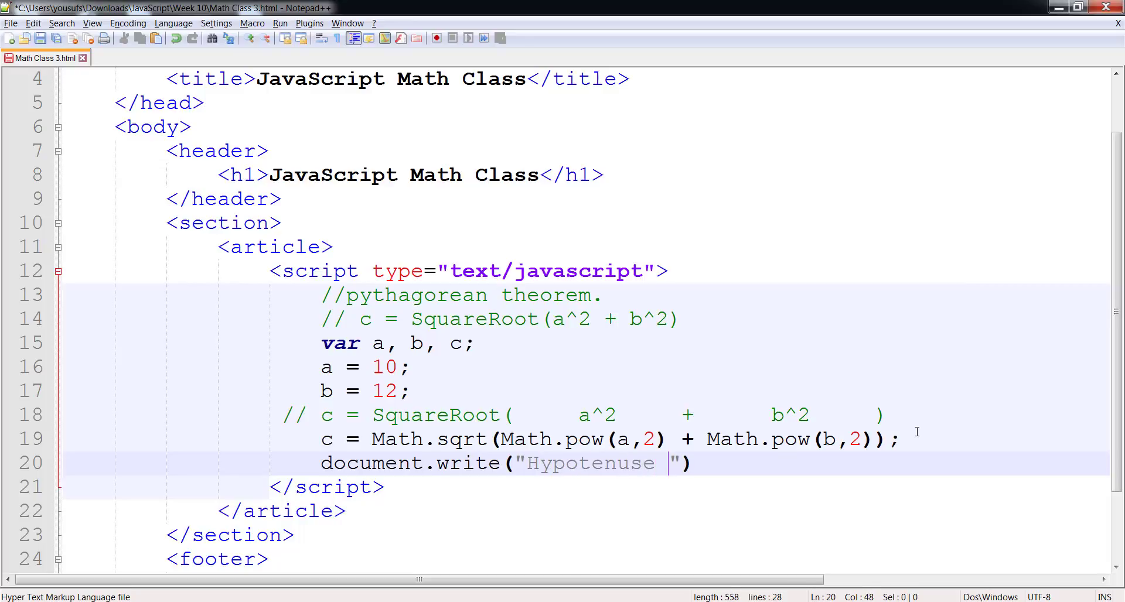
type(":")
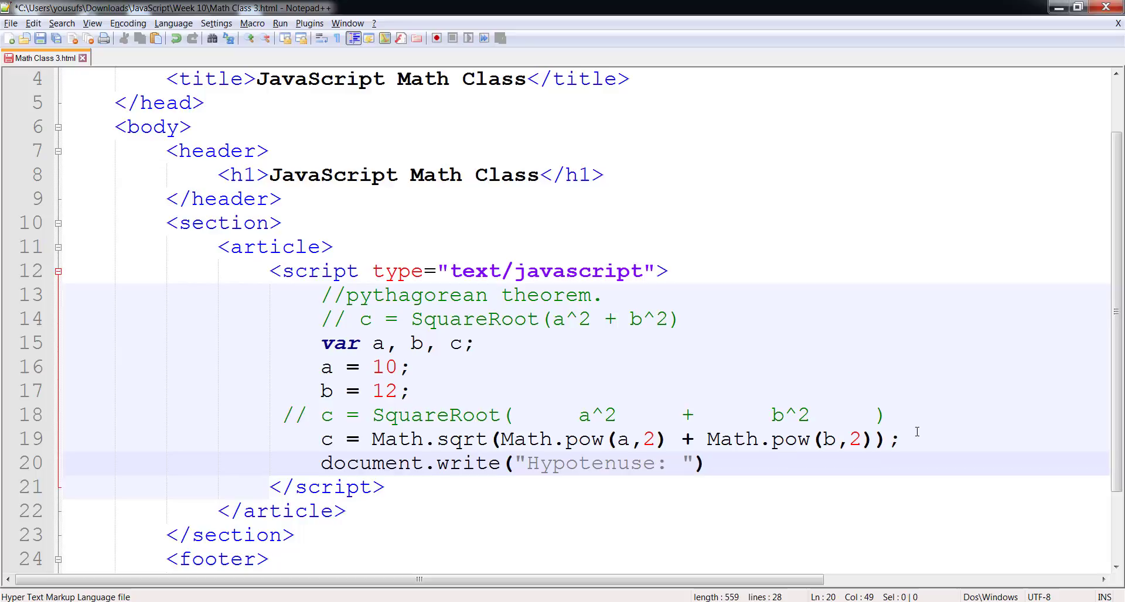
type("+ c")
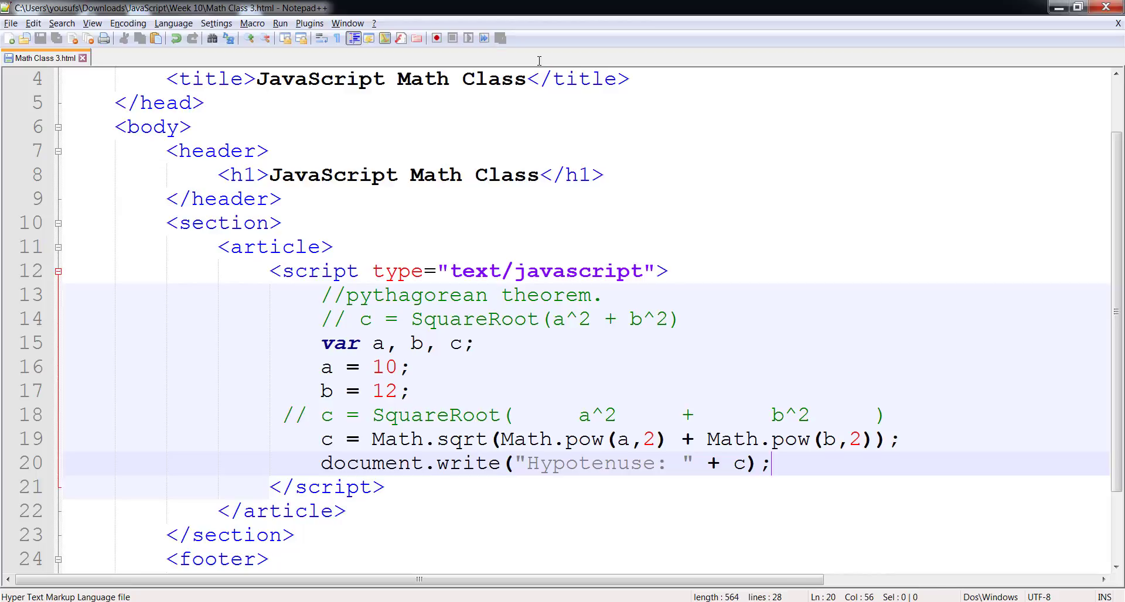
Launch the page in Firefox from the Run menu to see Hypotenuse: 15.620499351813308.
left_click(280, 24)
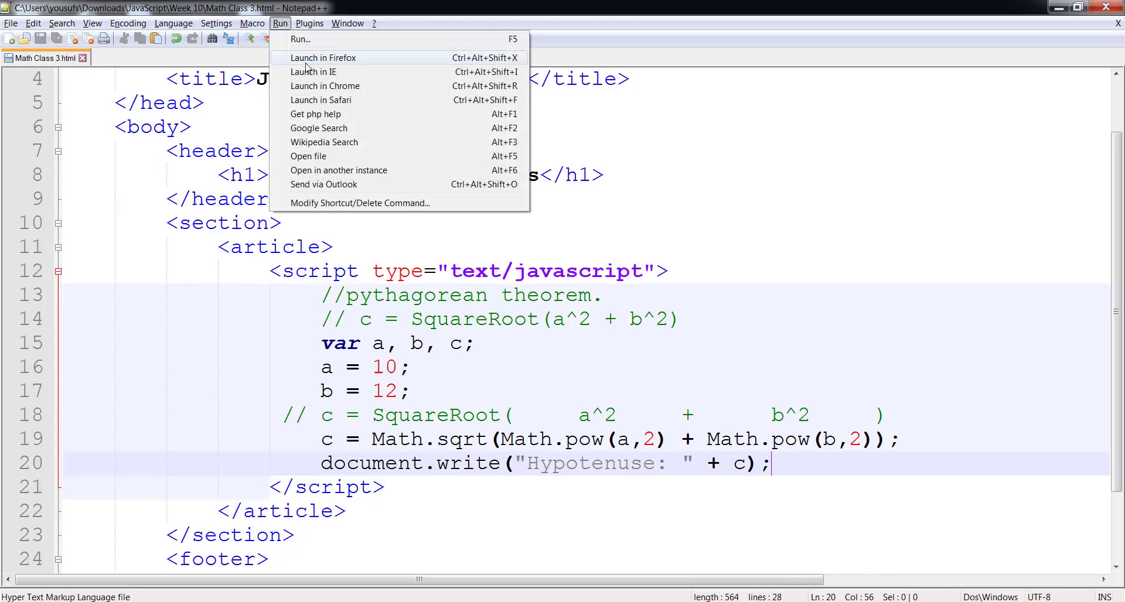
left_click(324, 57)
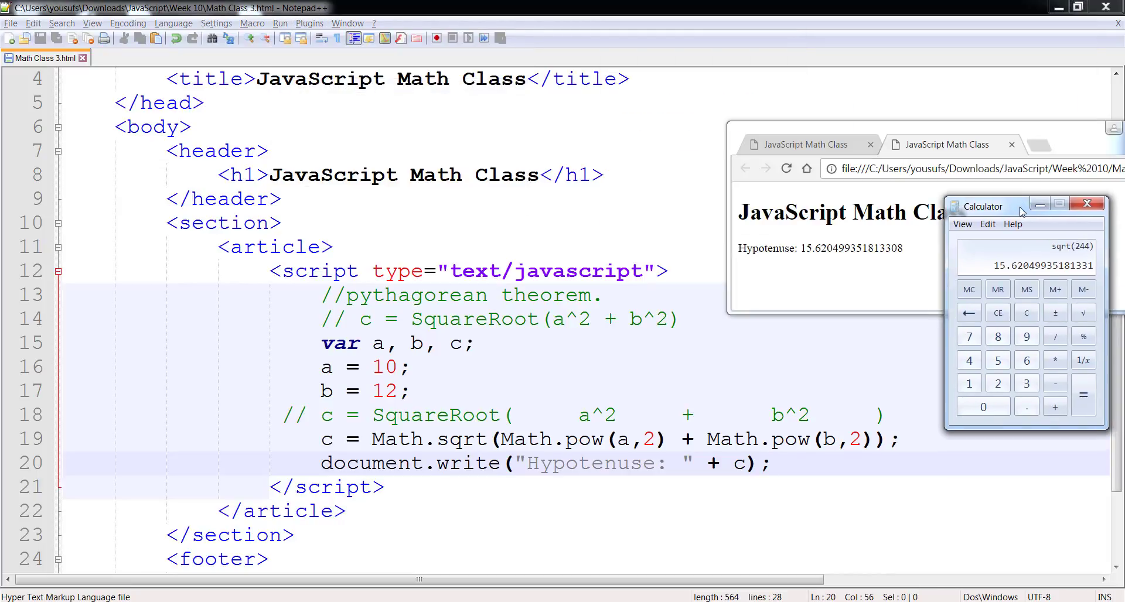